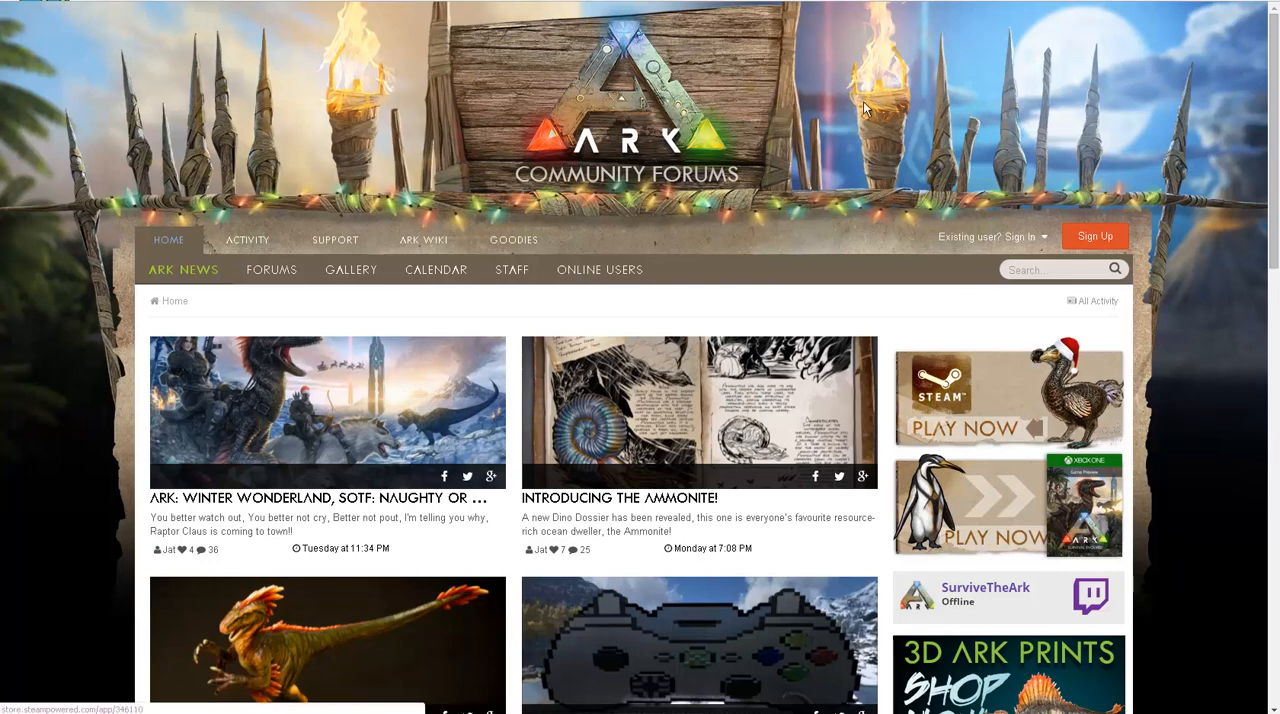
Bring up the right-click context menu on the forum page background to reach Inspect.
right_click(864, 108)
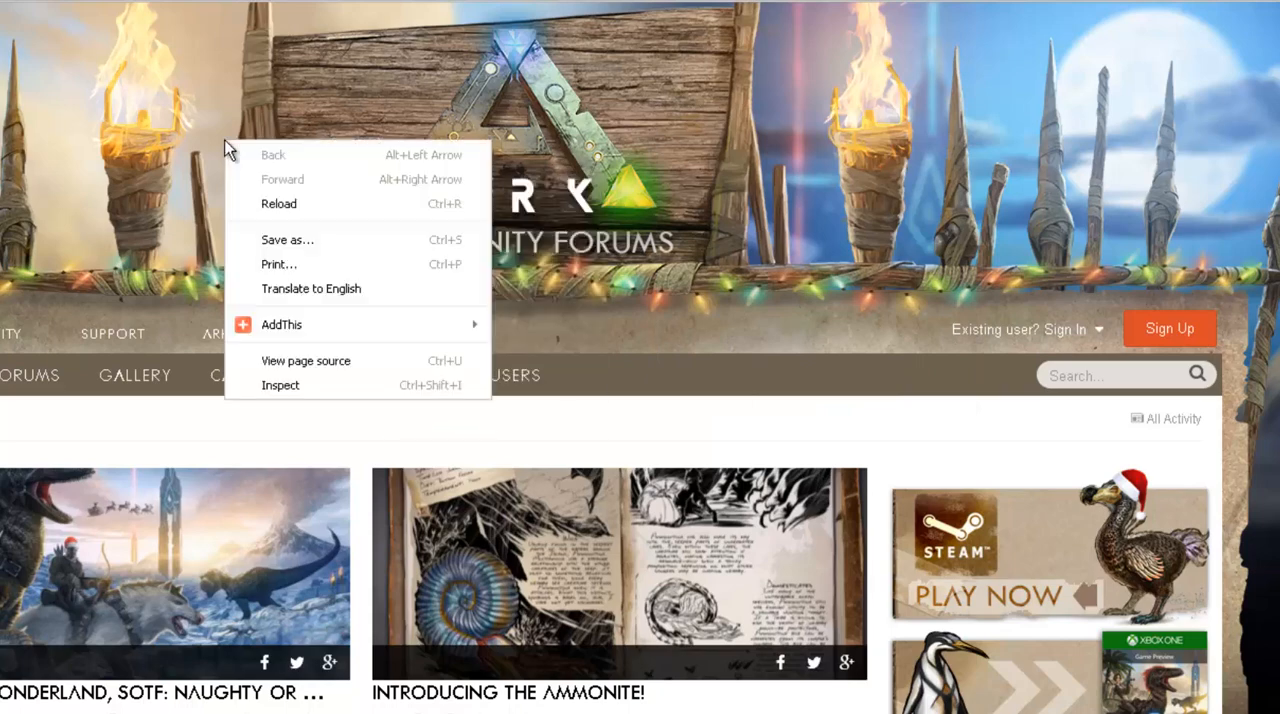
mouse_move(288, 238)
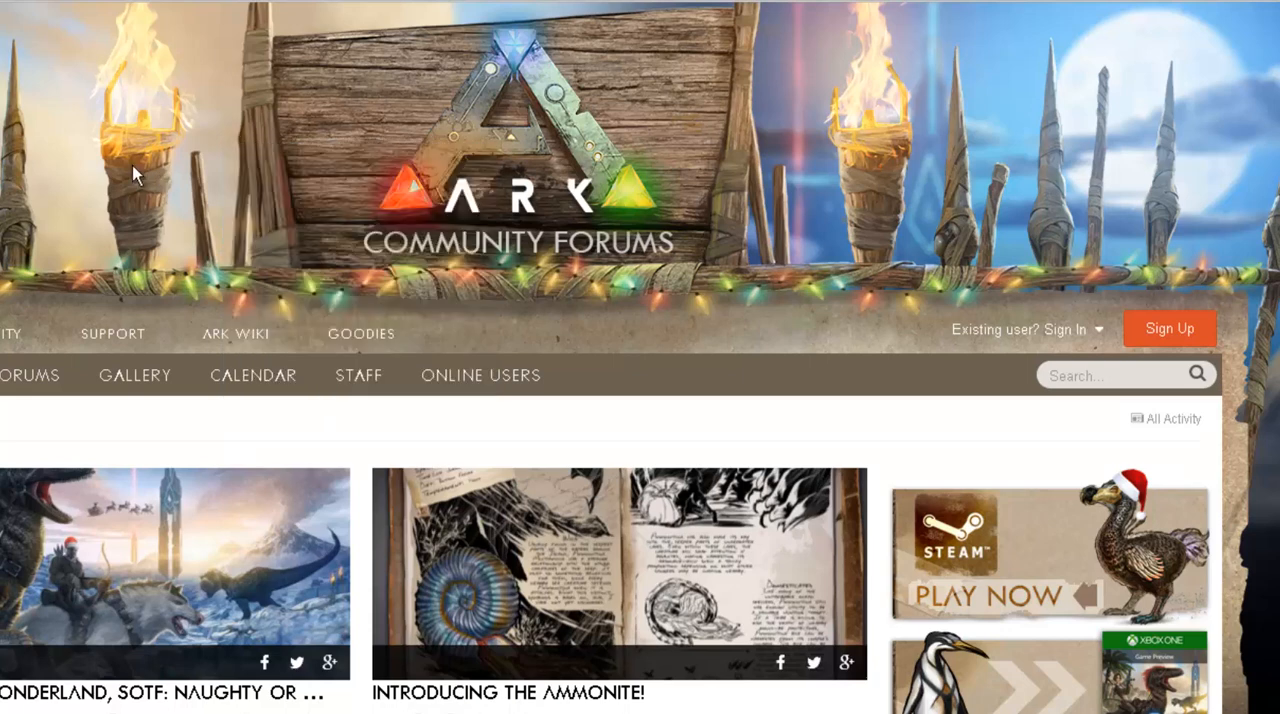
mouse_move(216, 168)
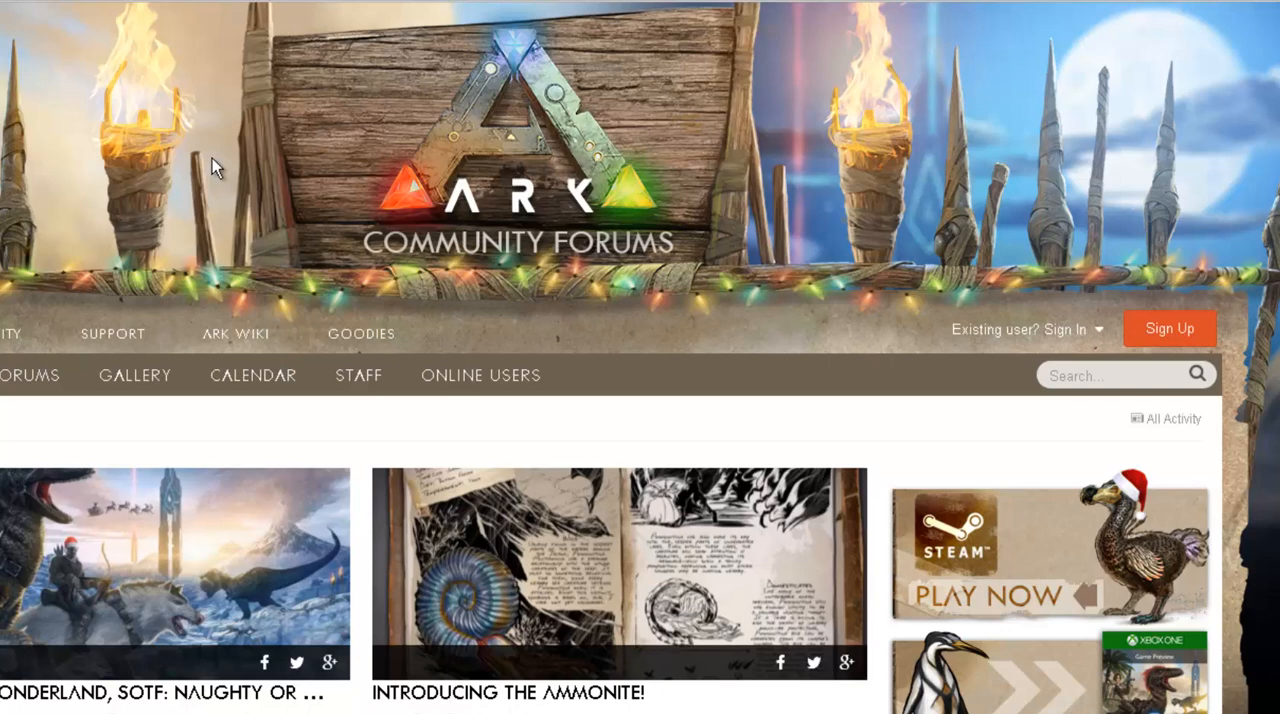
right_click(216, 168)
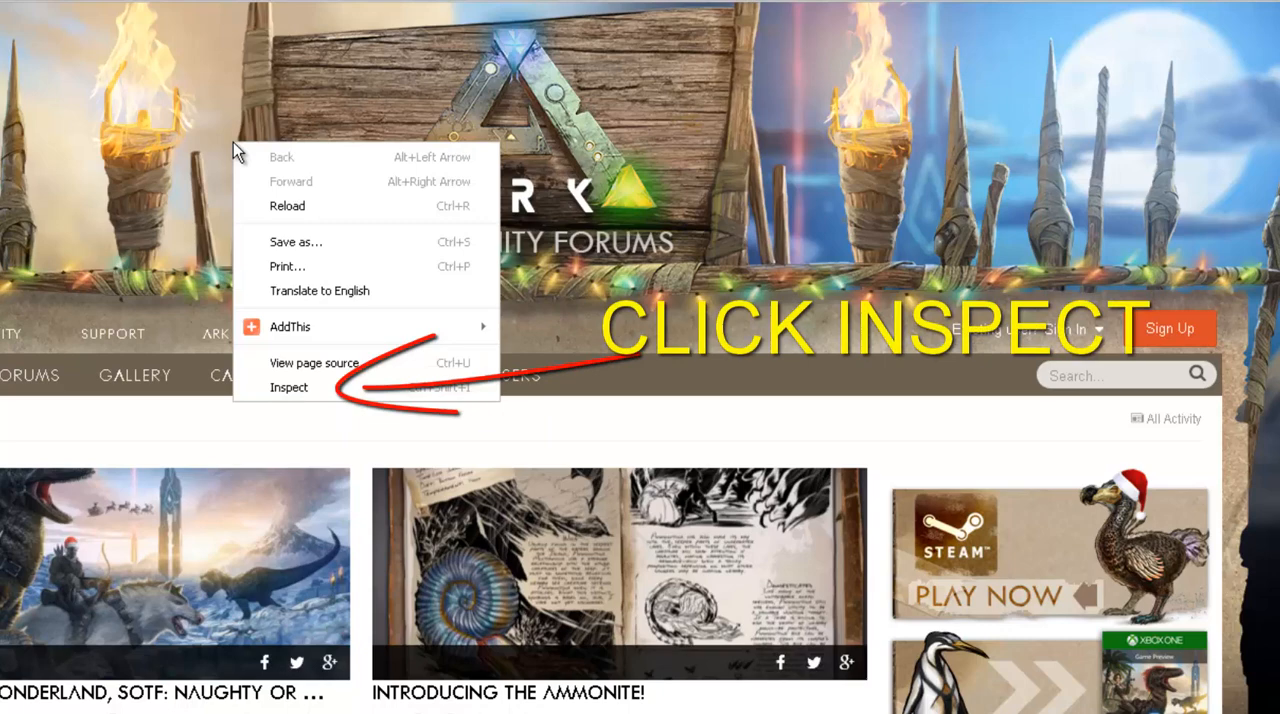
mouse_move(238, 176)
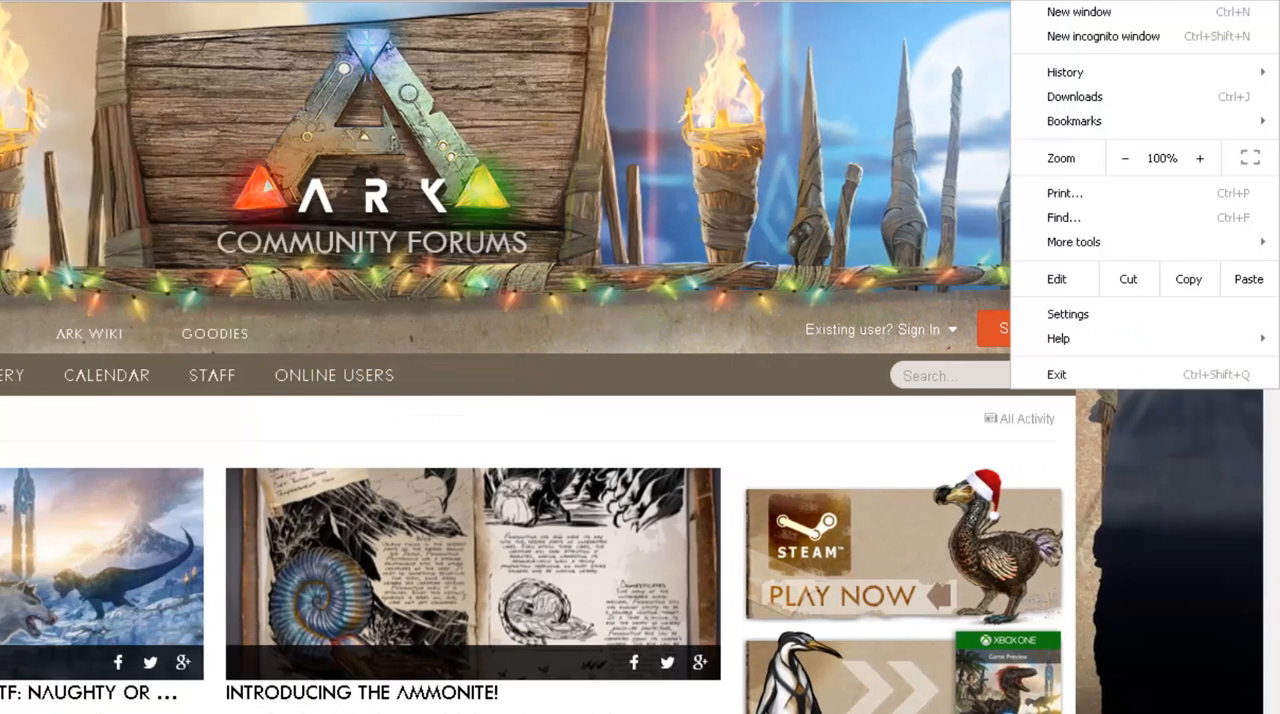
mouse_move(1124, 158)
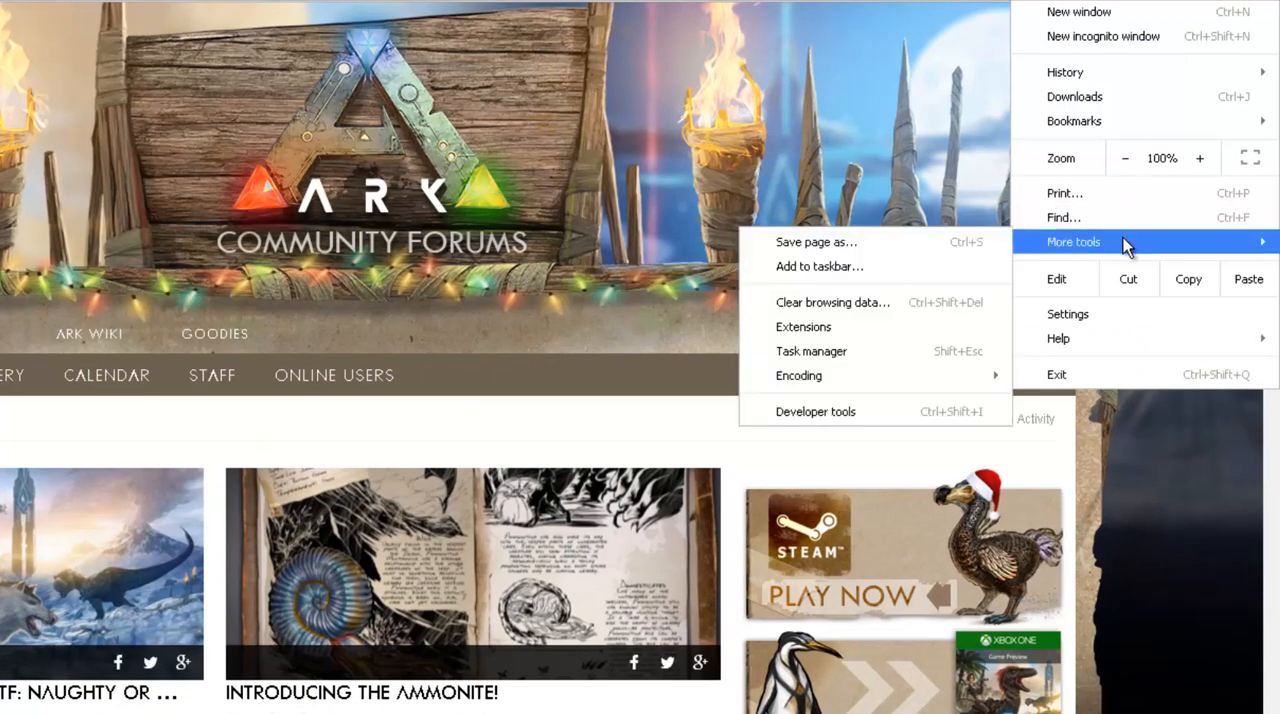
mouse_move(816, 410)
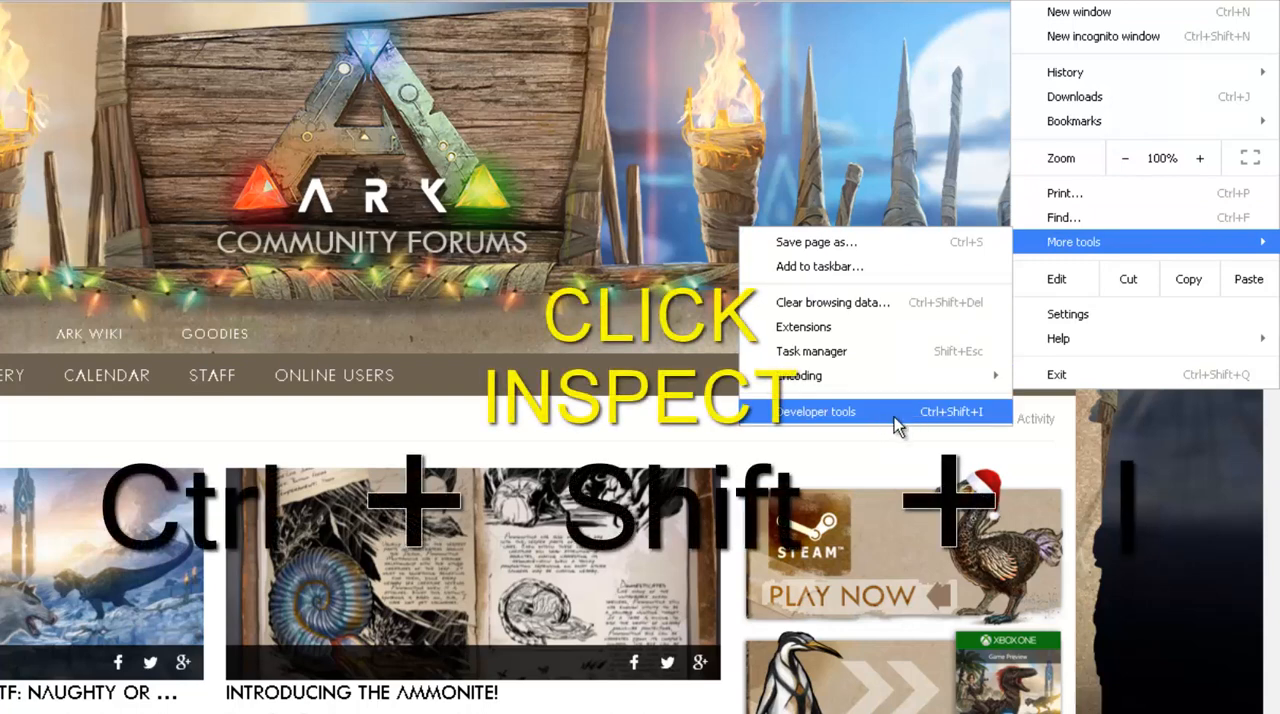
Open Chrome's developer tools beneath the forum page (Ctrl+Shift+I).
left_click(816, 410)
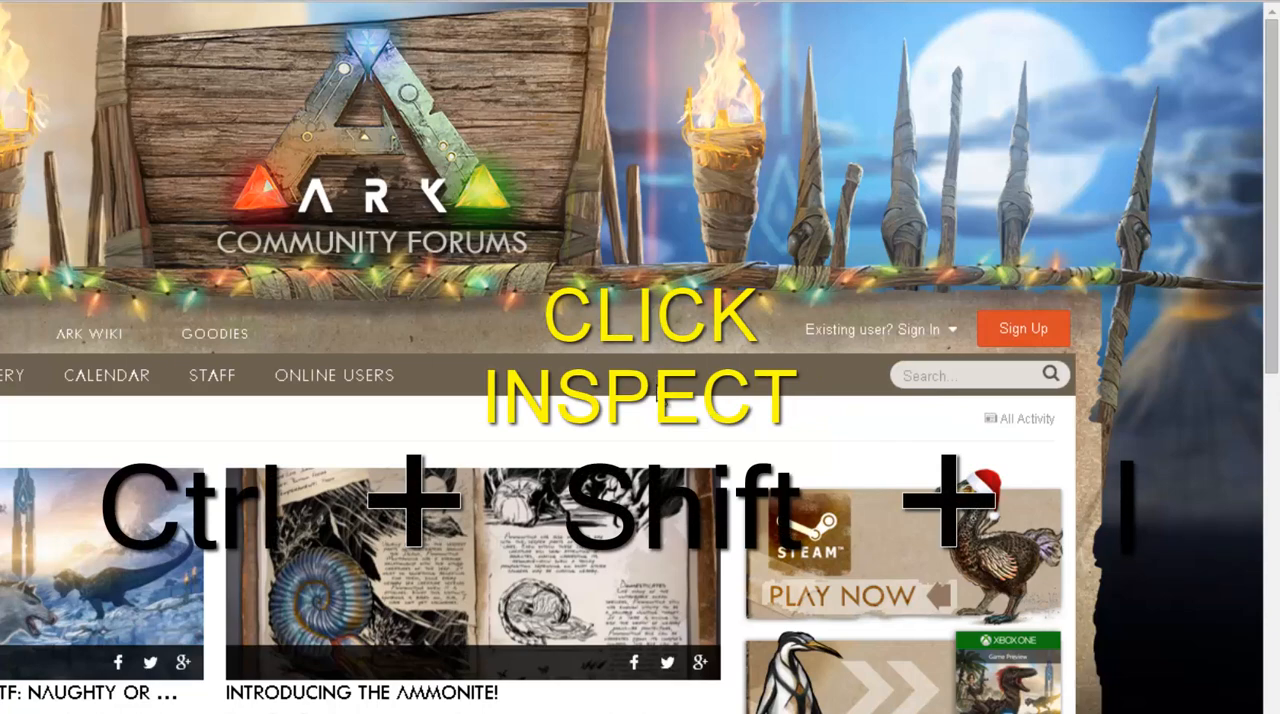
key("ctrl+shift+i")
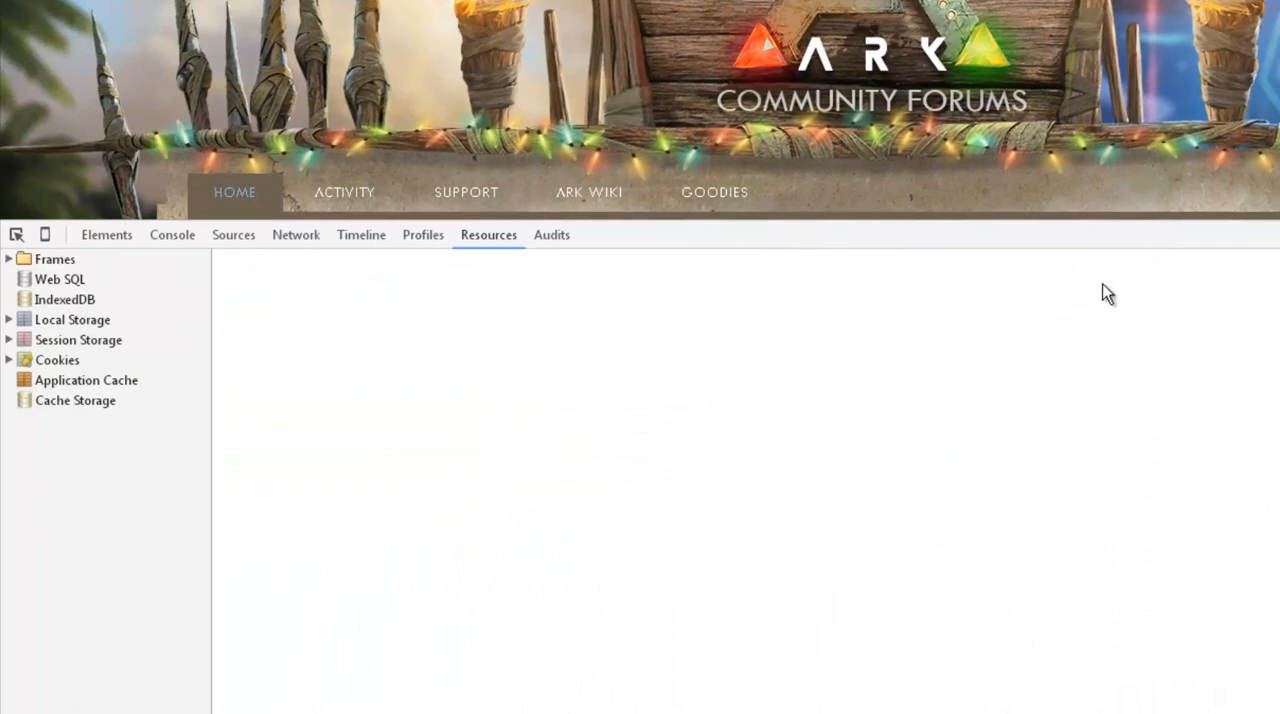
mouse_move(952, 372)
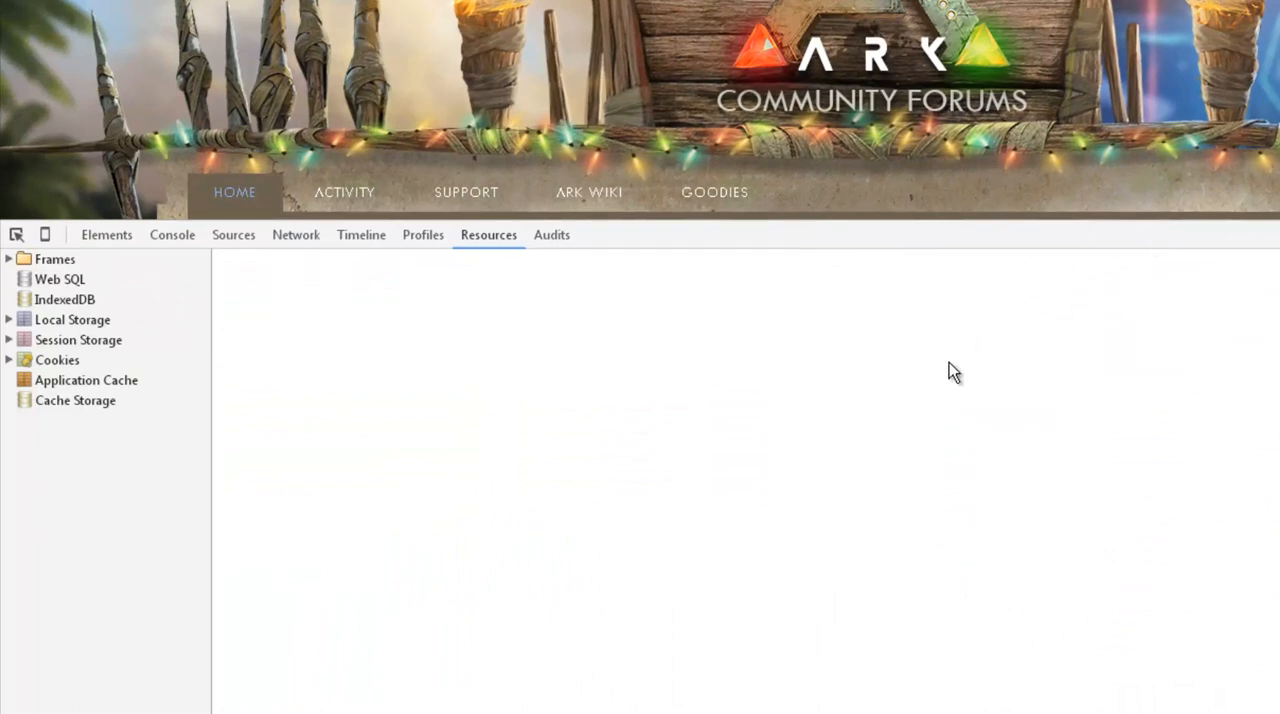
mouse_move(404, 308)
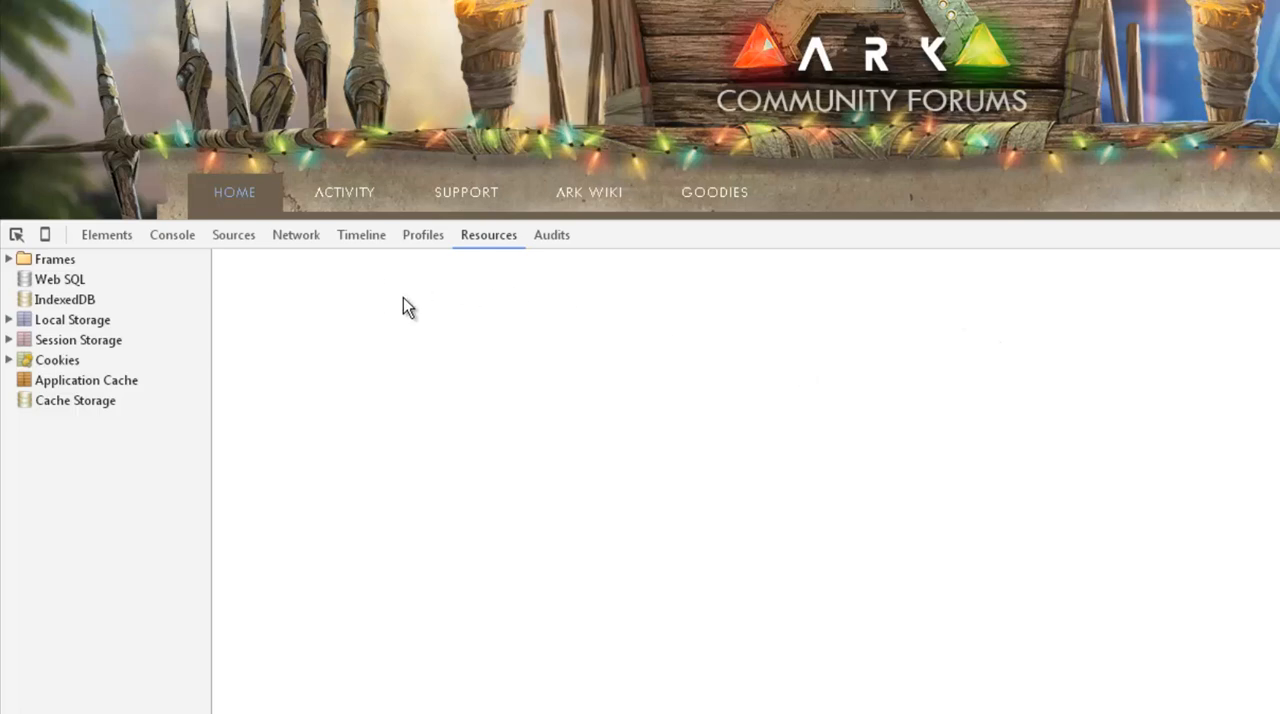
mouse_move(140, 288)
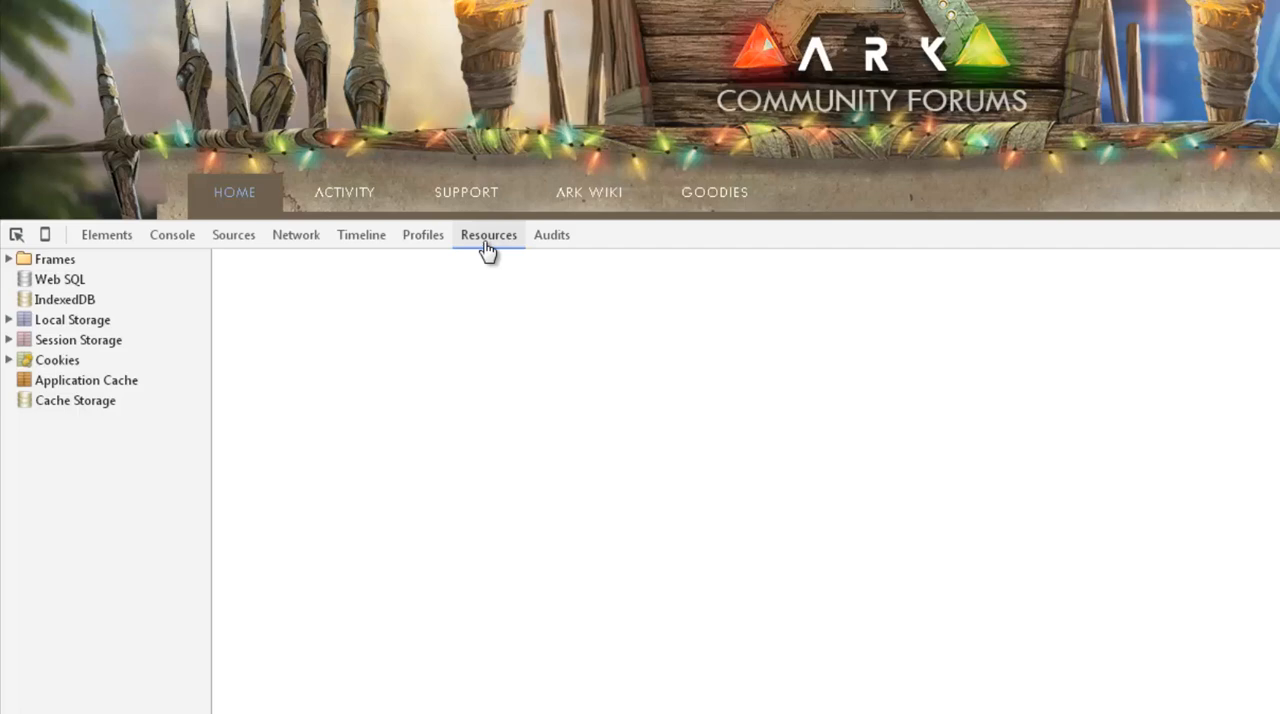
mouse_move(10, 264)
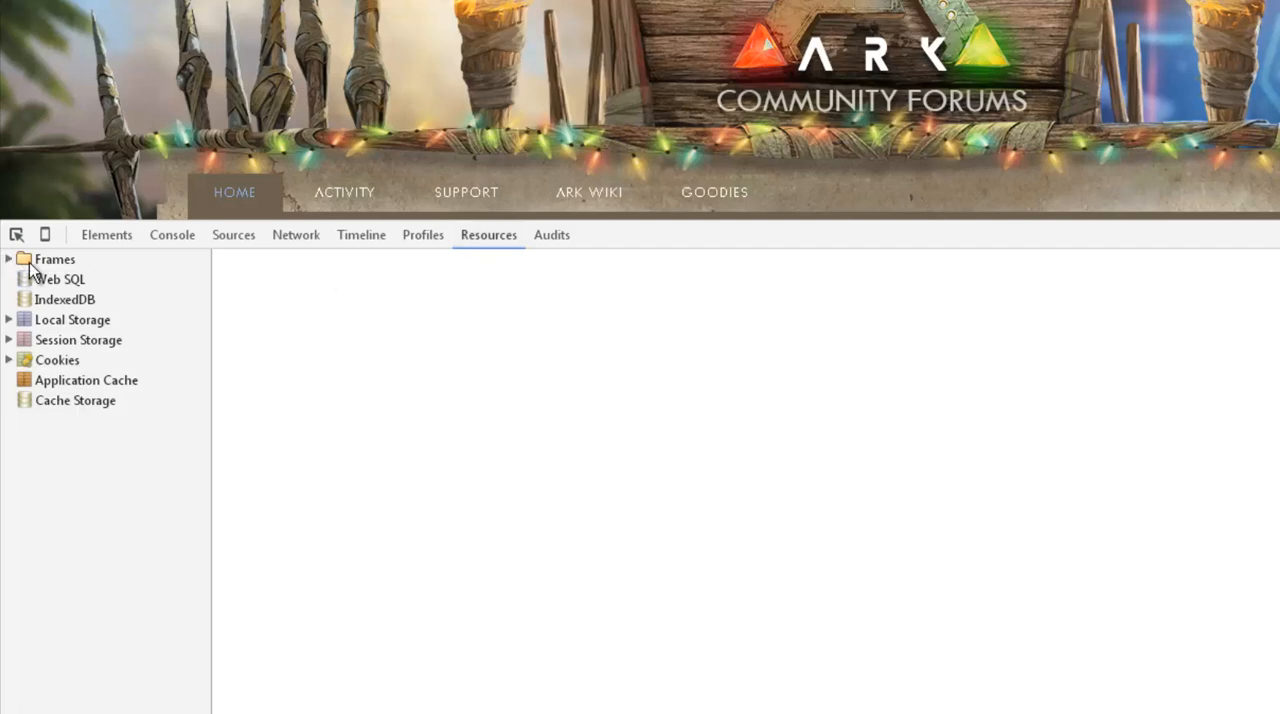
Expand Frames and the survivetheark.com frame to reveal Fonts, Images, Scripts and Stylesheets.
left_click(8, 260)
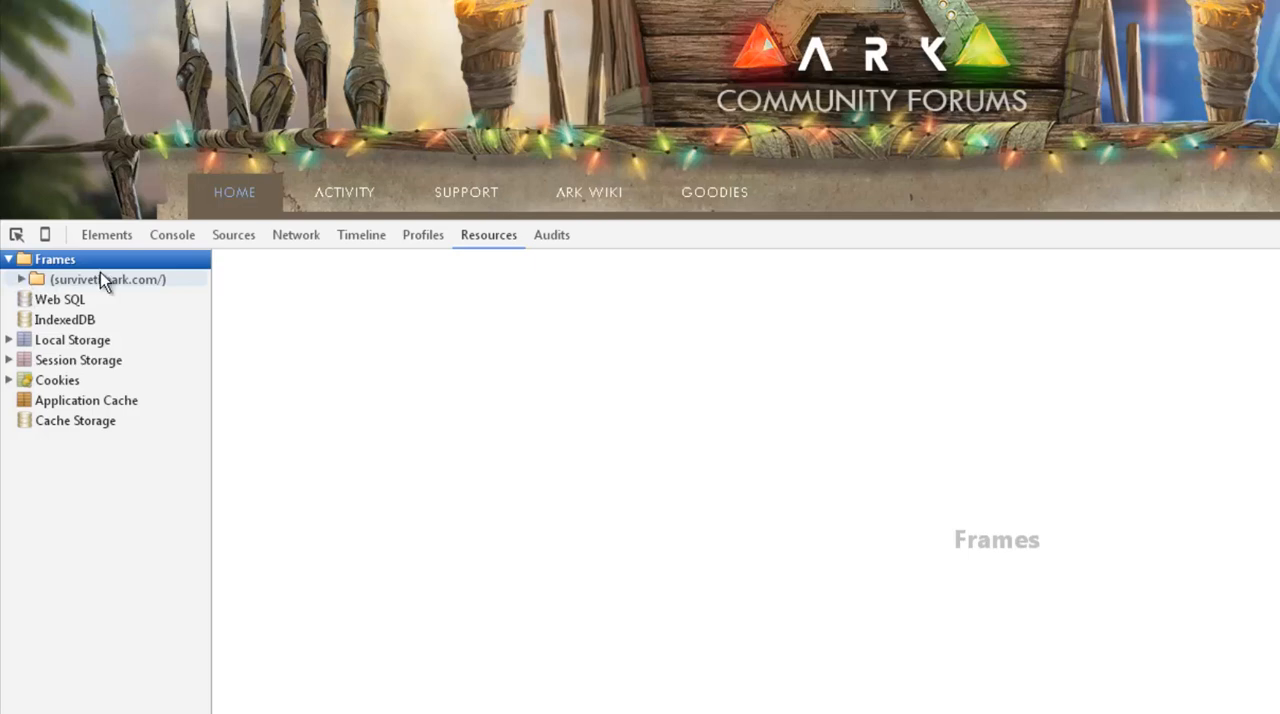
mouse_move(88, 296)
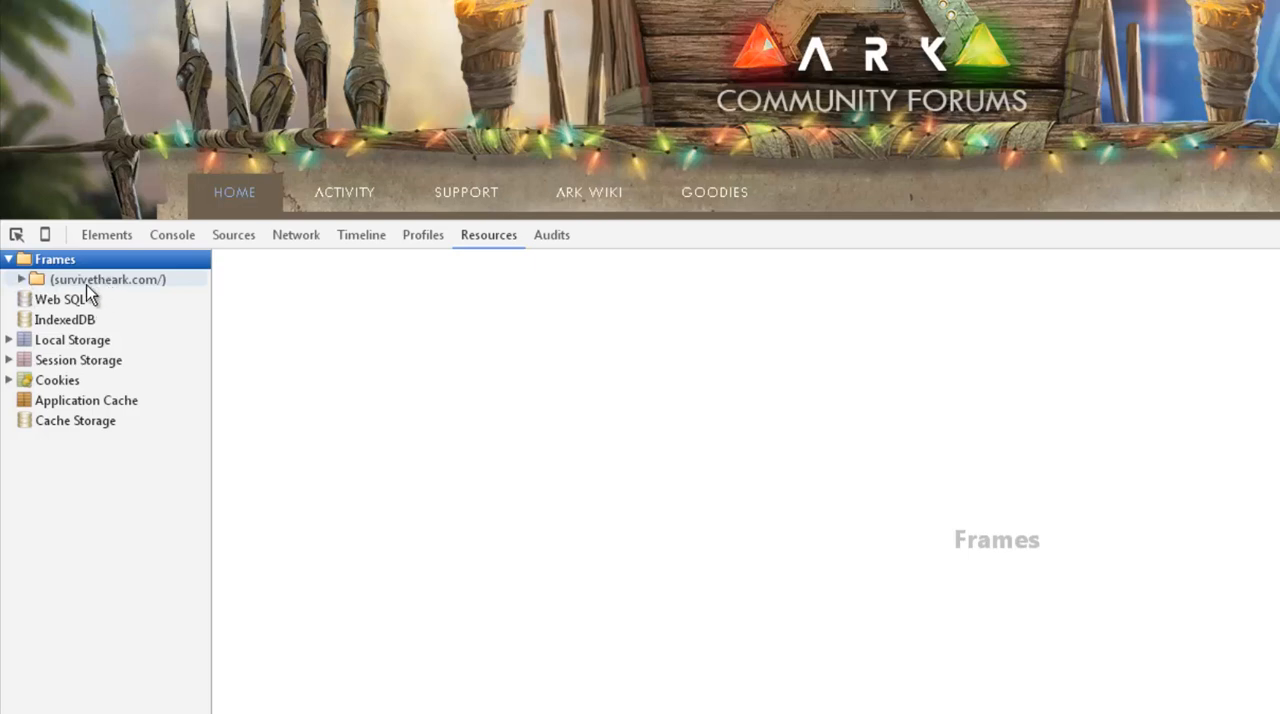
mouse_move(24, 284)
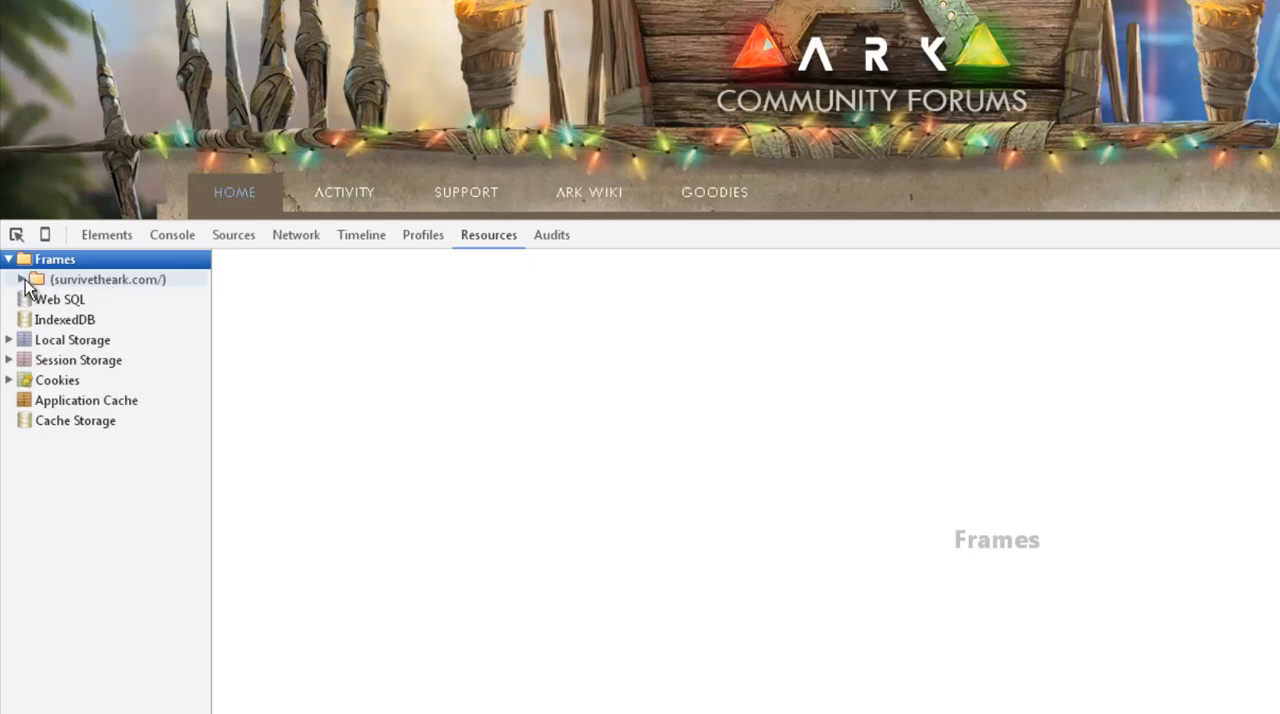
left_click(20, 280)
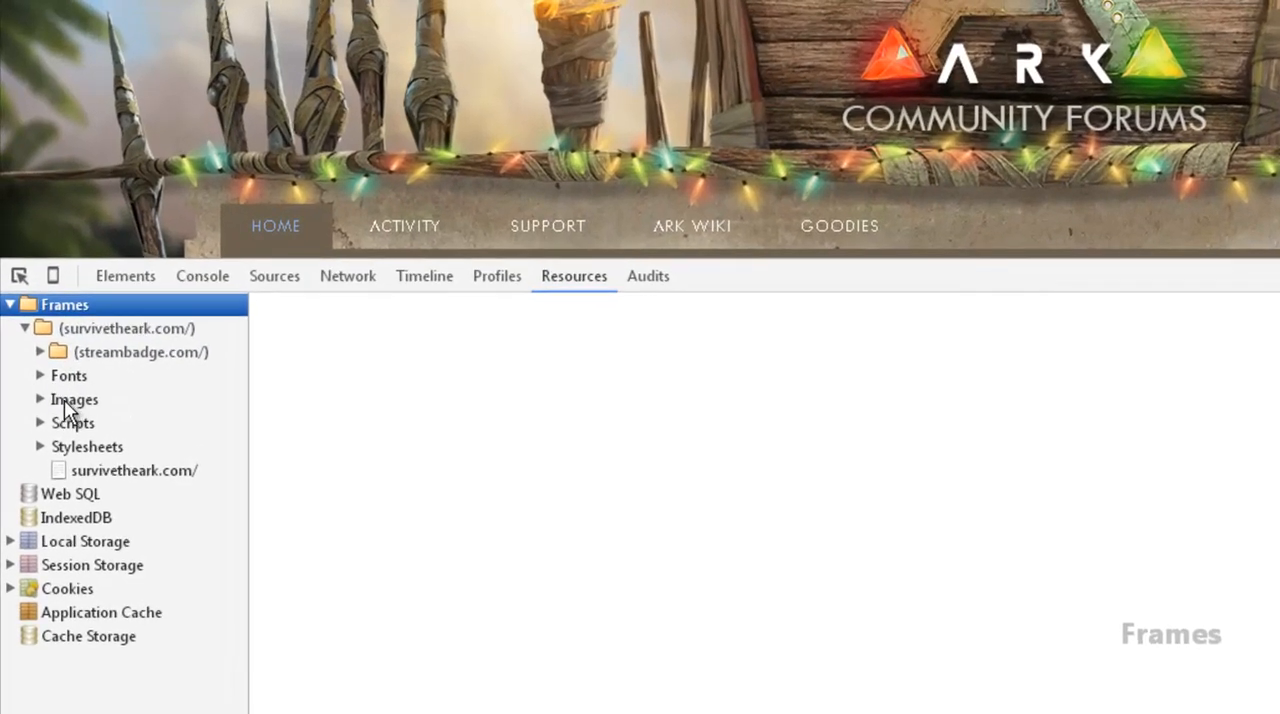
Expand the Images folder and preview the 3D side banner and Twitch logo images.
left_click(40, 400)
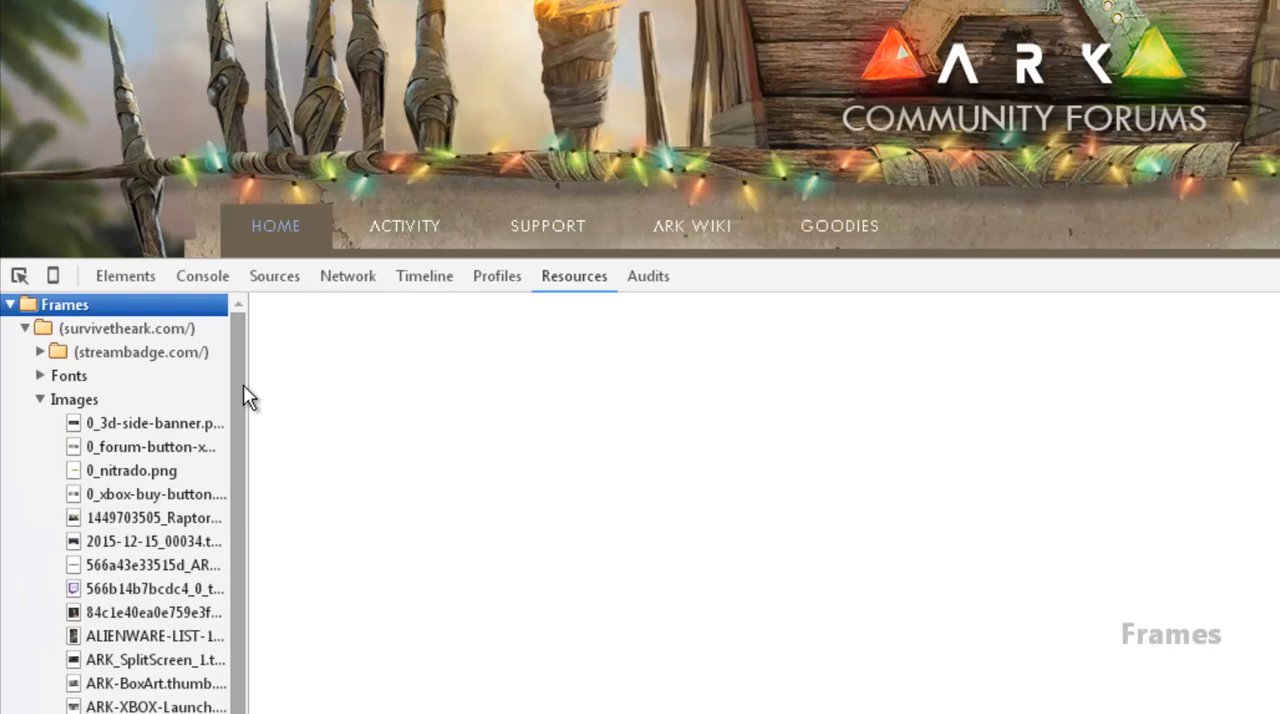
scroll("down", 3)
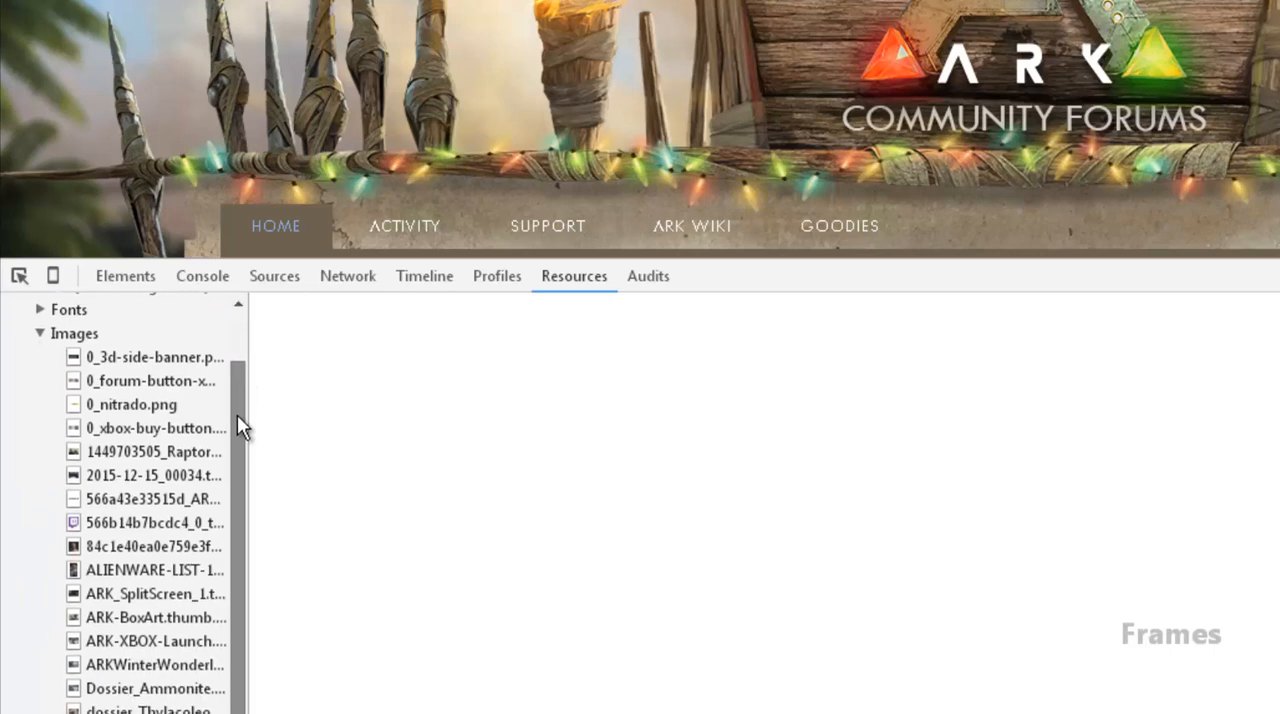
left_click(156, 356)
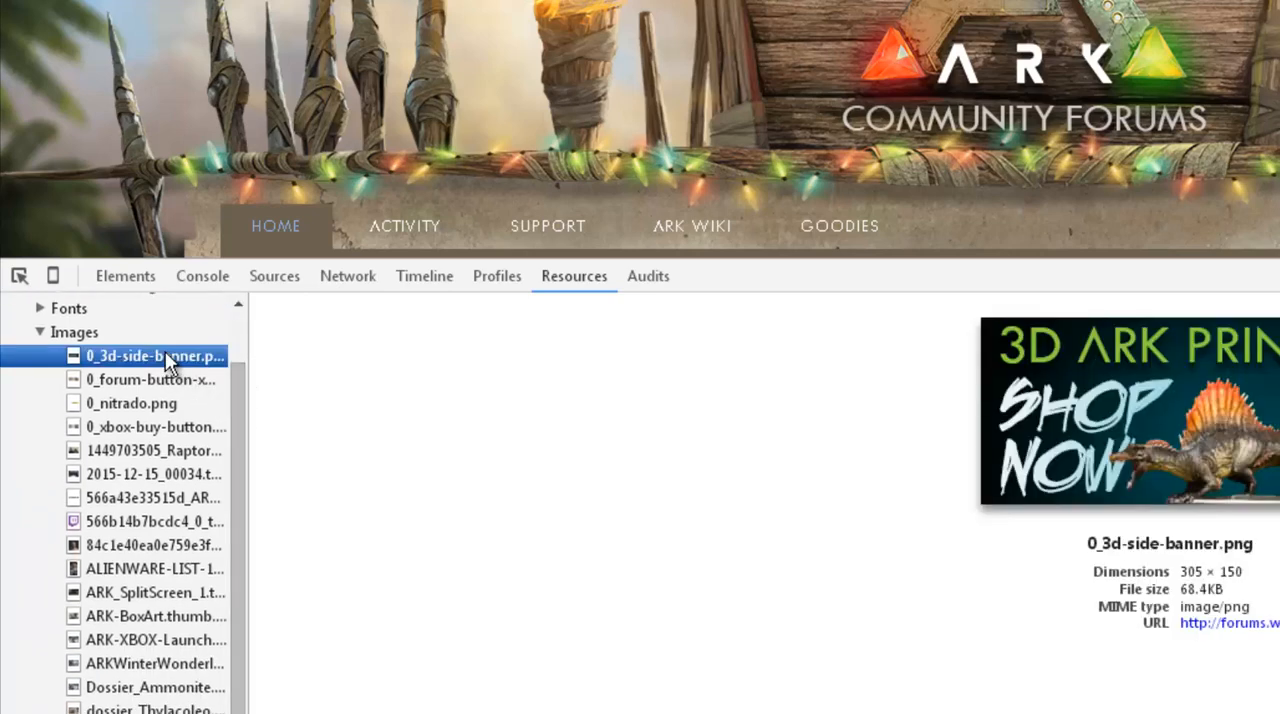
left_click(154, 472)
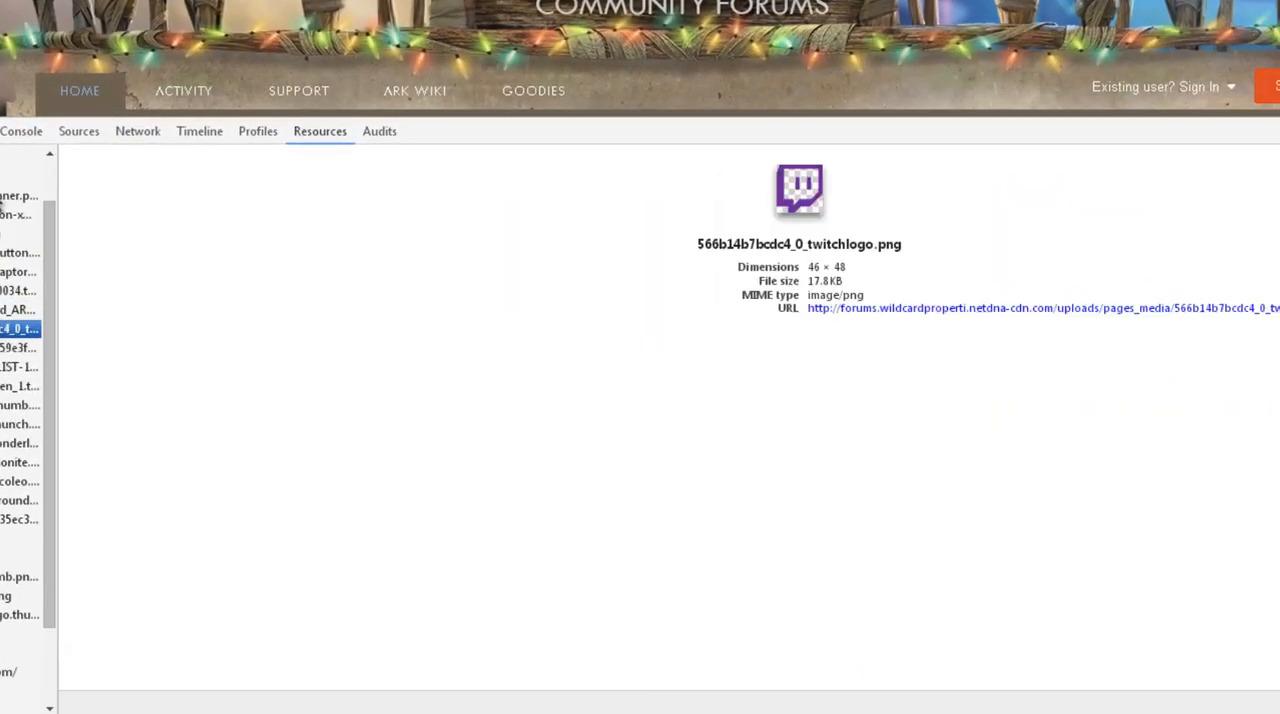
Continue through the images, previewing the Ammonite dossier and the forum background artwork.
left_click(18, 308)
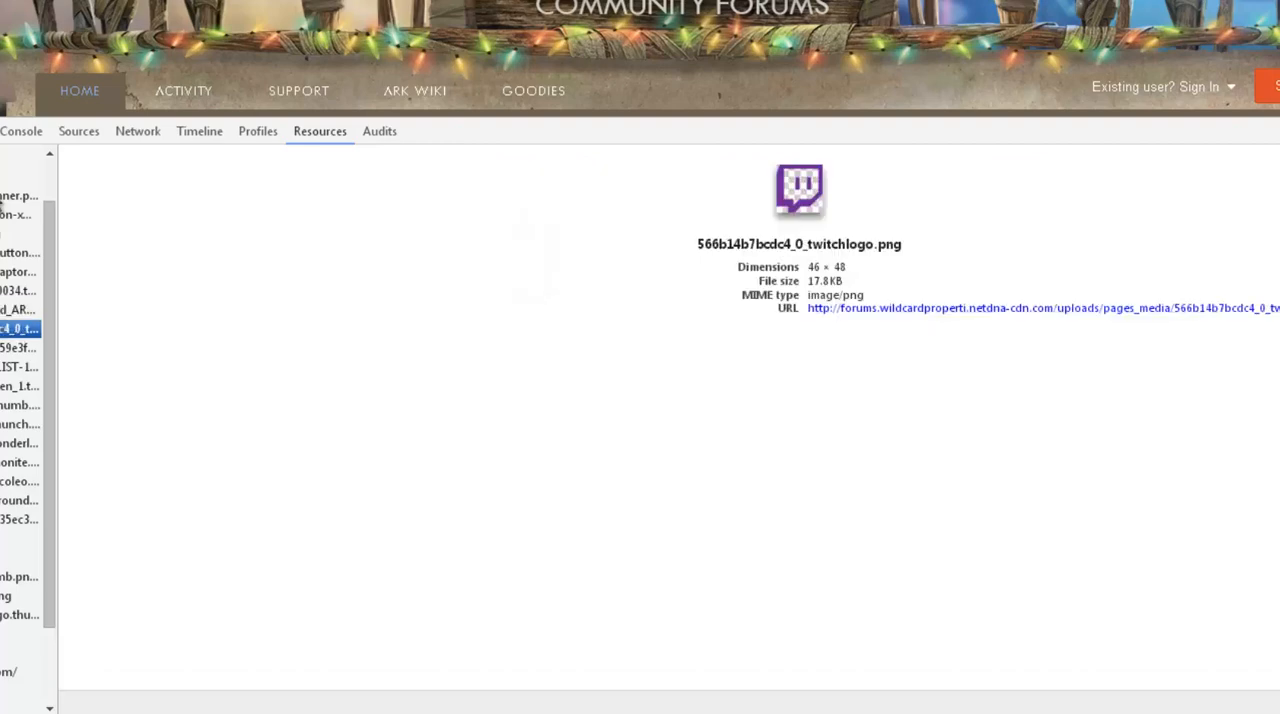
left_click(18, 462)
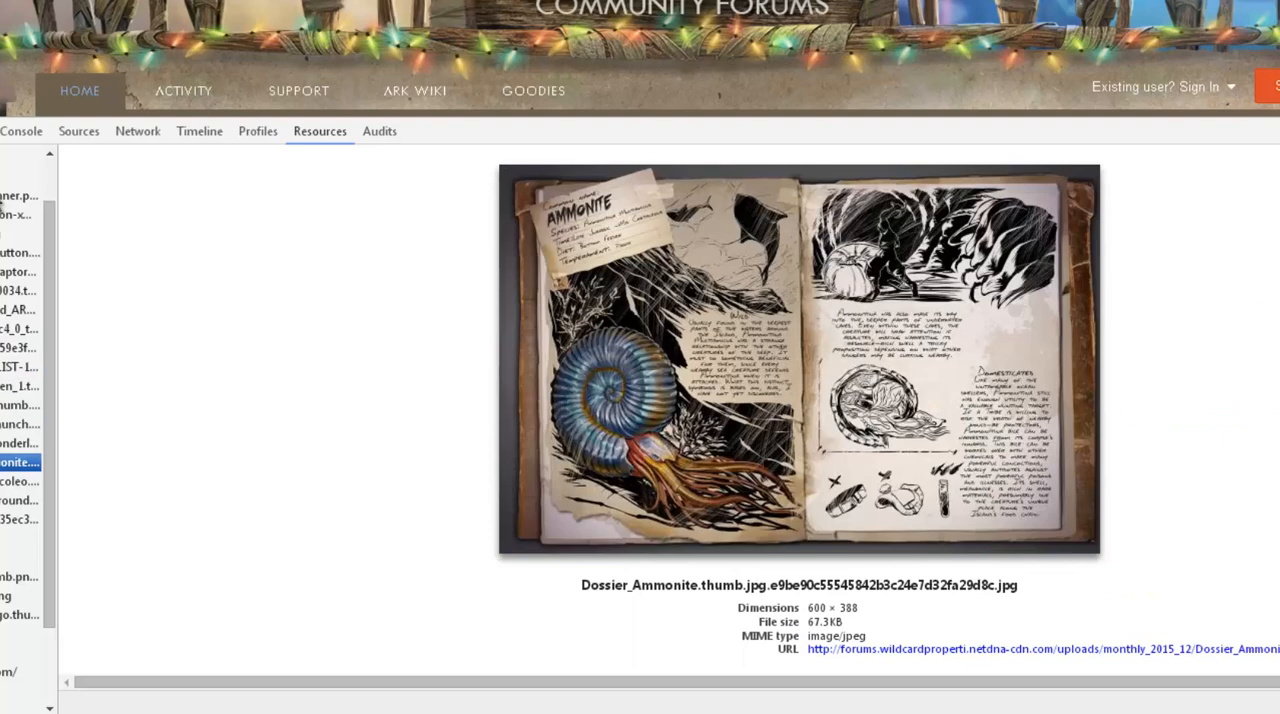
left_click(20, 500)
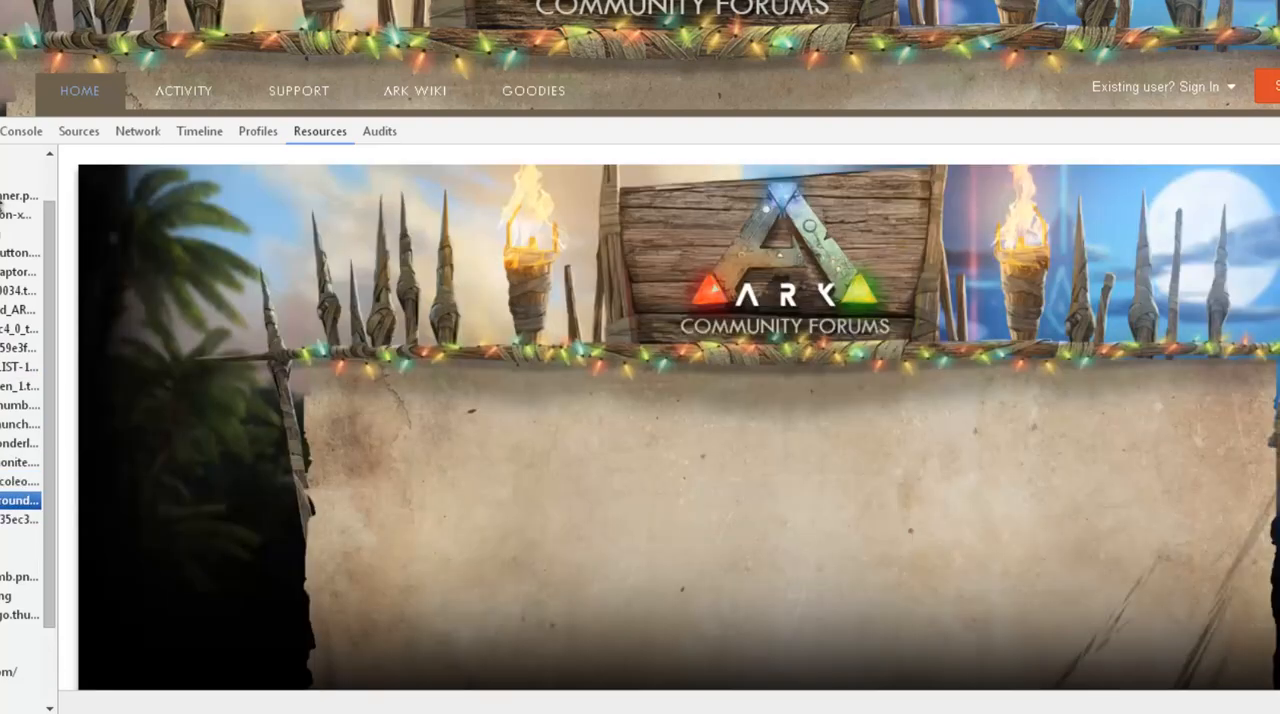
Check the background preview's context options, then close DevTools leaving only the forum page.
right_click(700, 416)
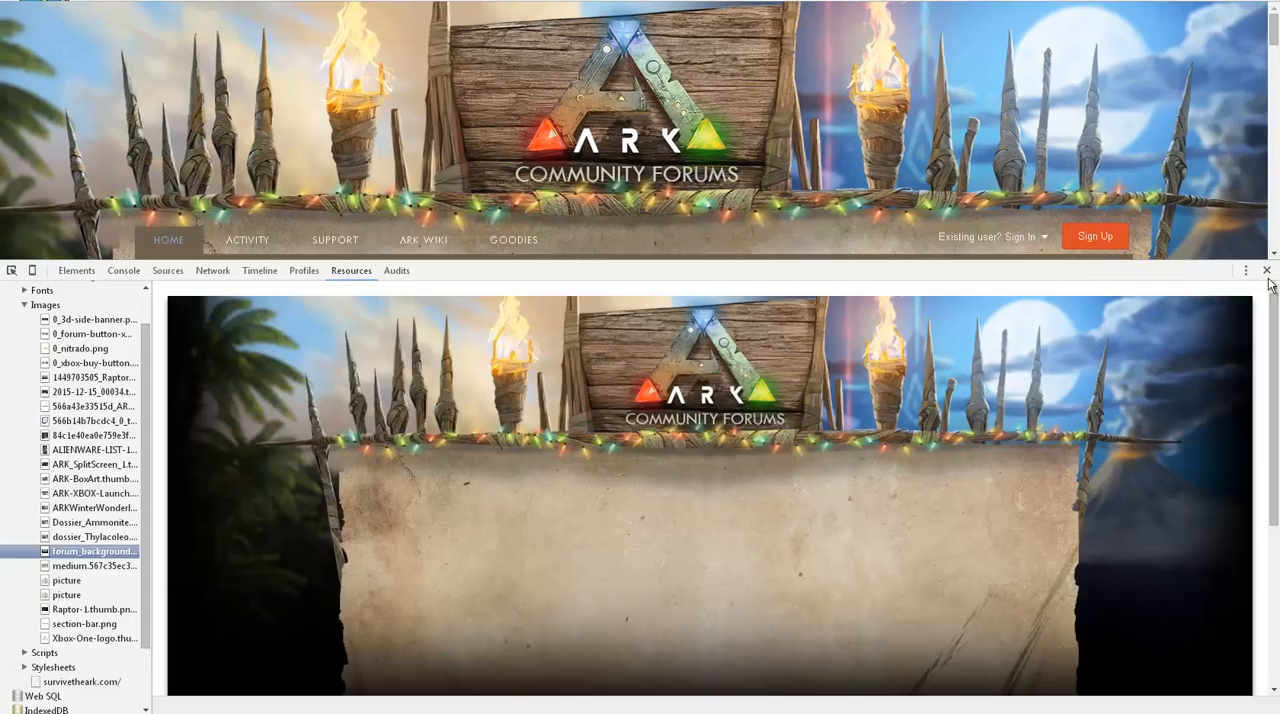
left_click(1266, 270)
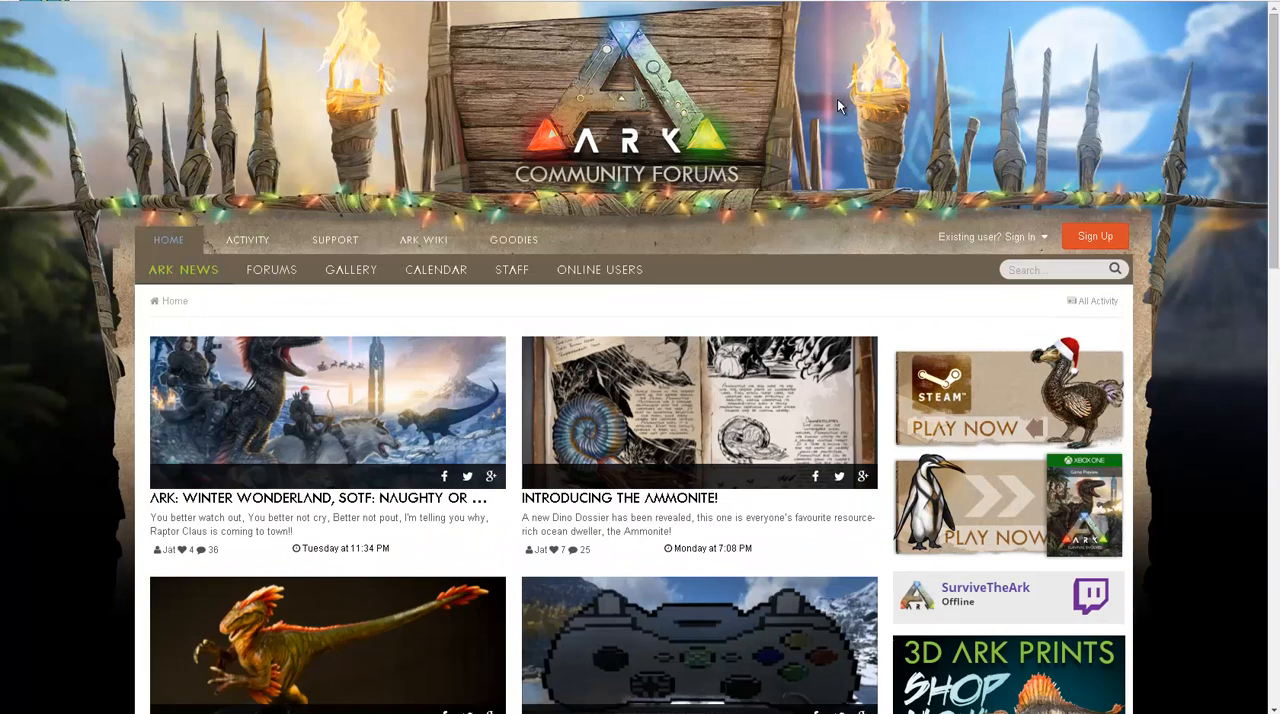
right_click(704, 102)
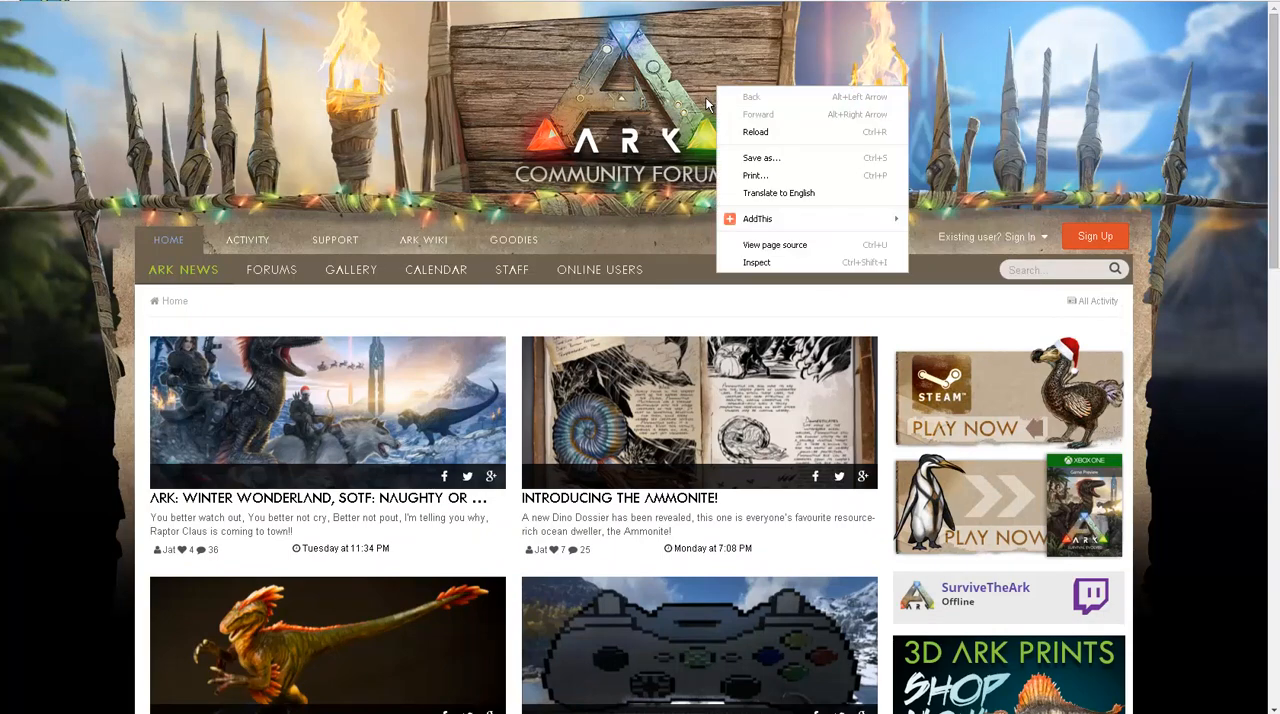
right_click(700, 424)
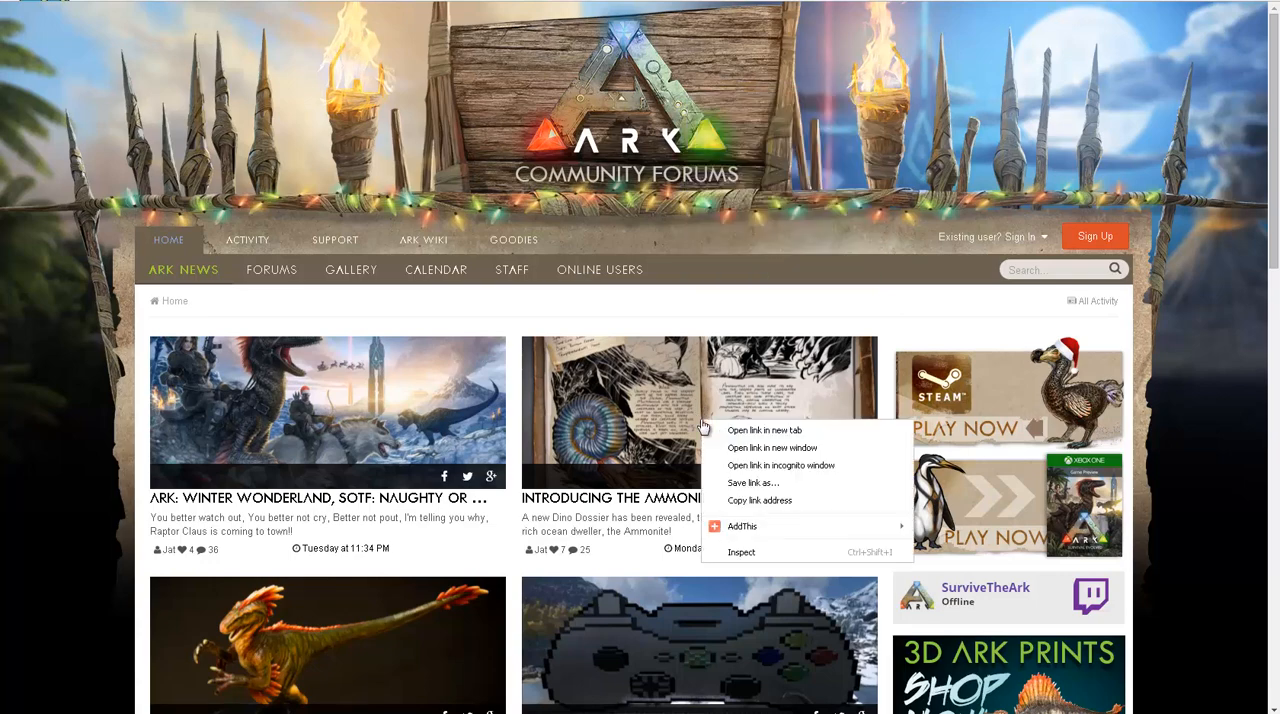
right_click(1008, 400)
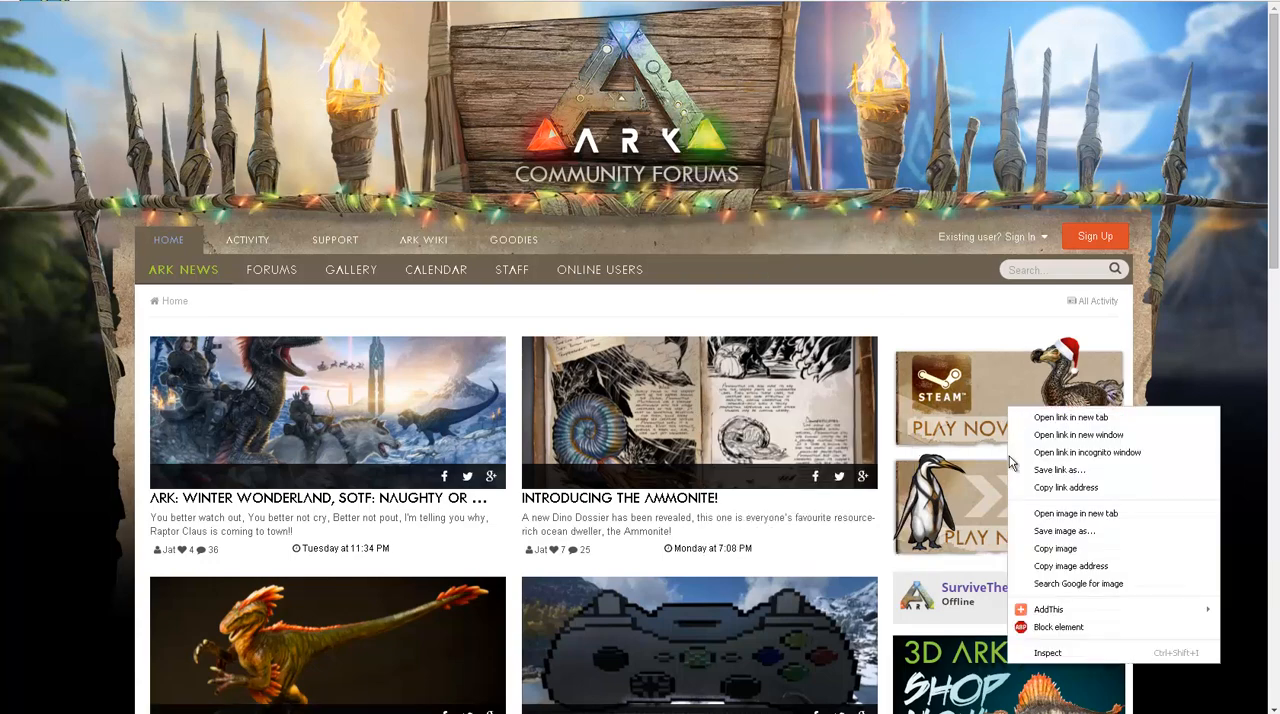
left_click(796, 288)
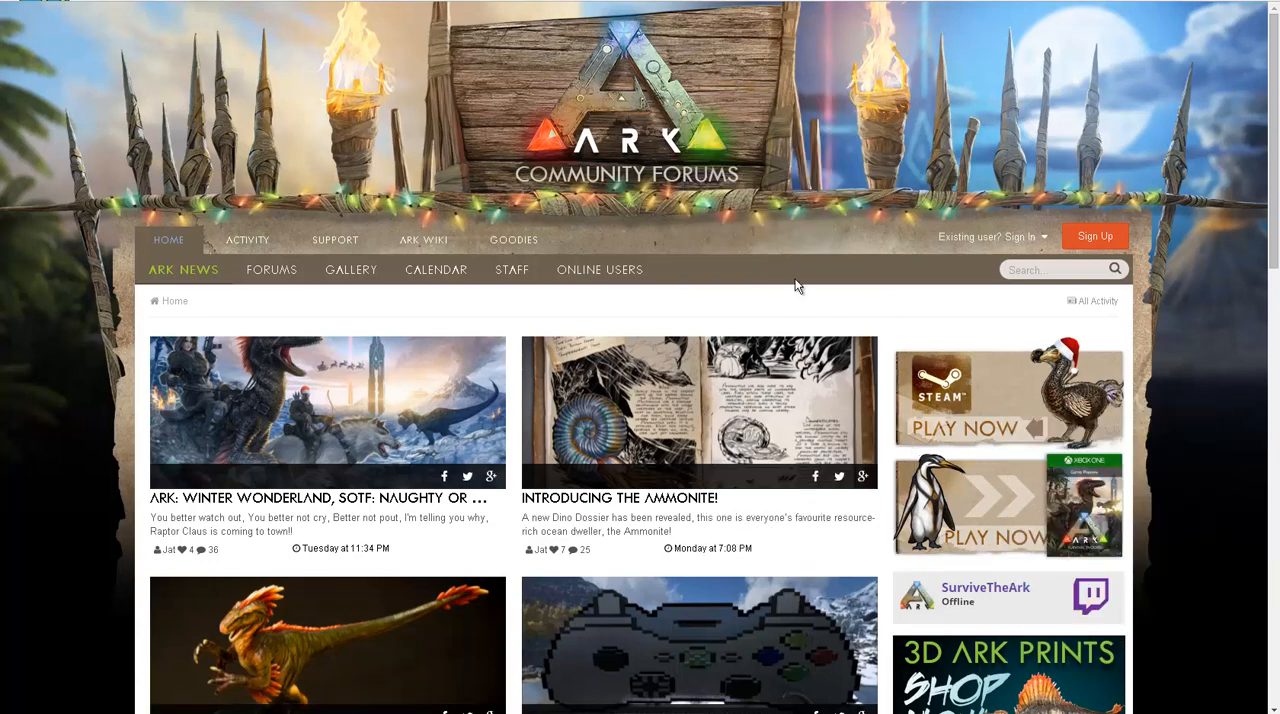
mouse_move(764, 250)
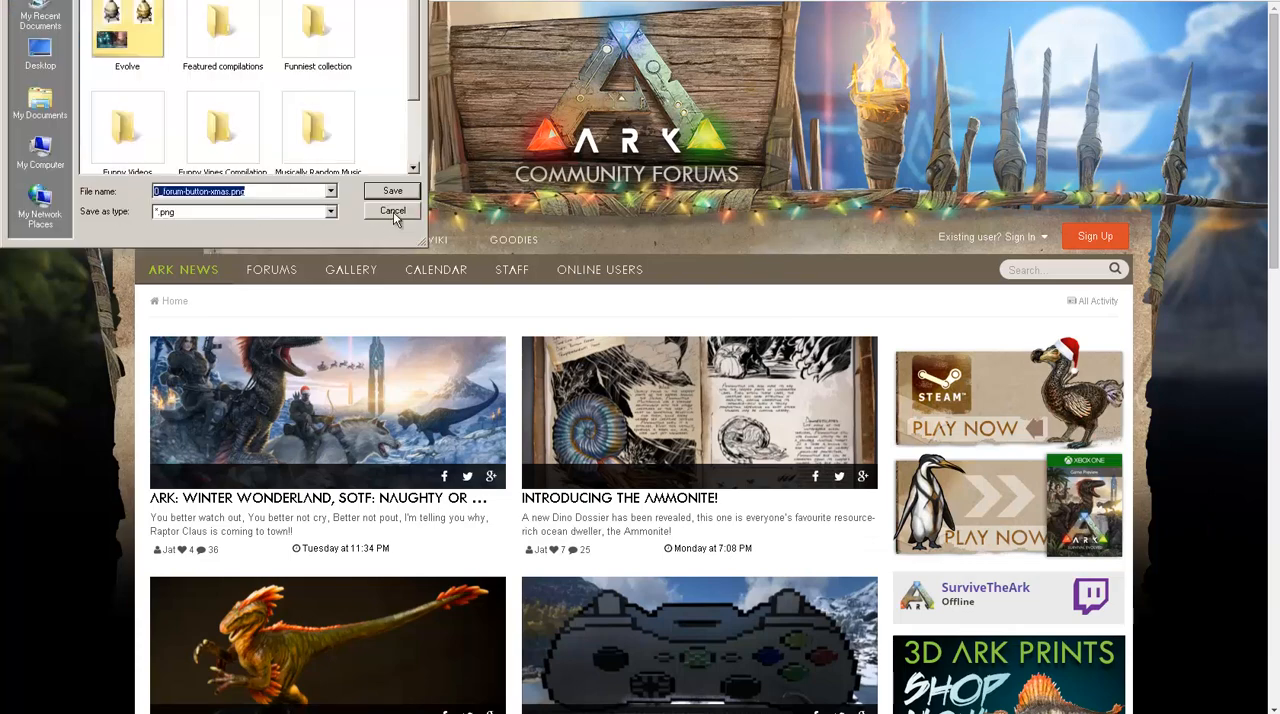
left_click(392, 210)
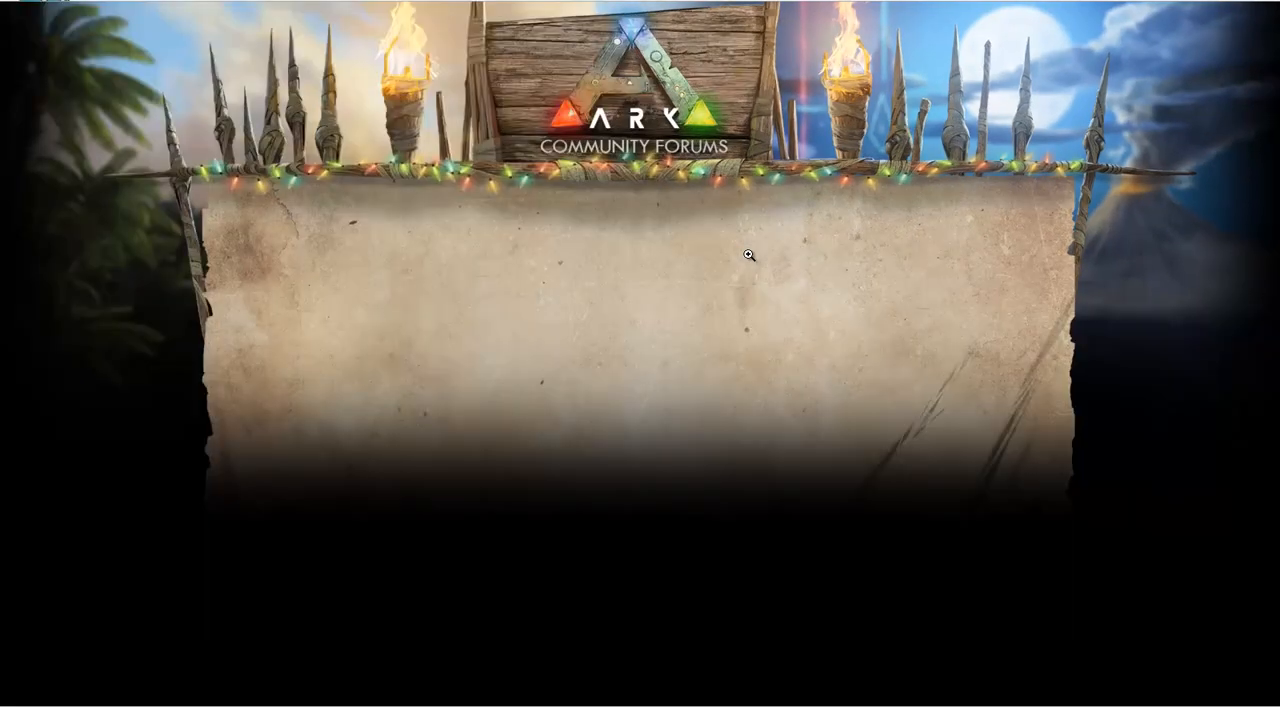
mouse_move(696, 252)
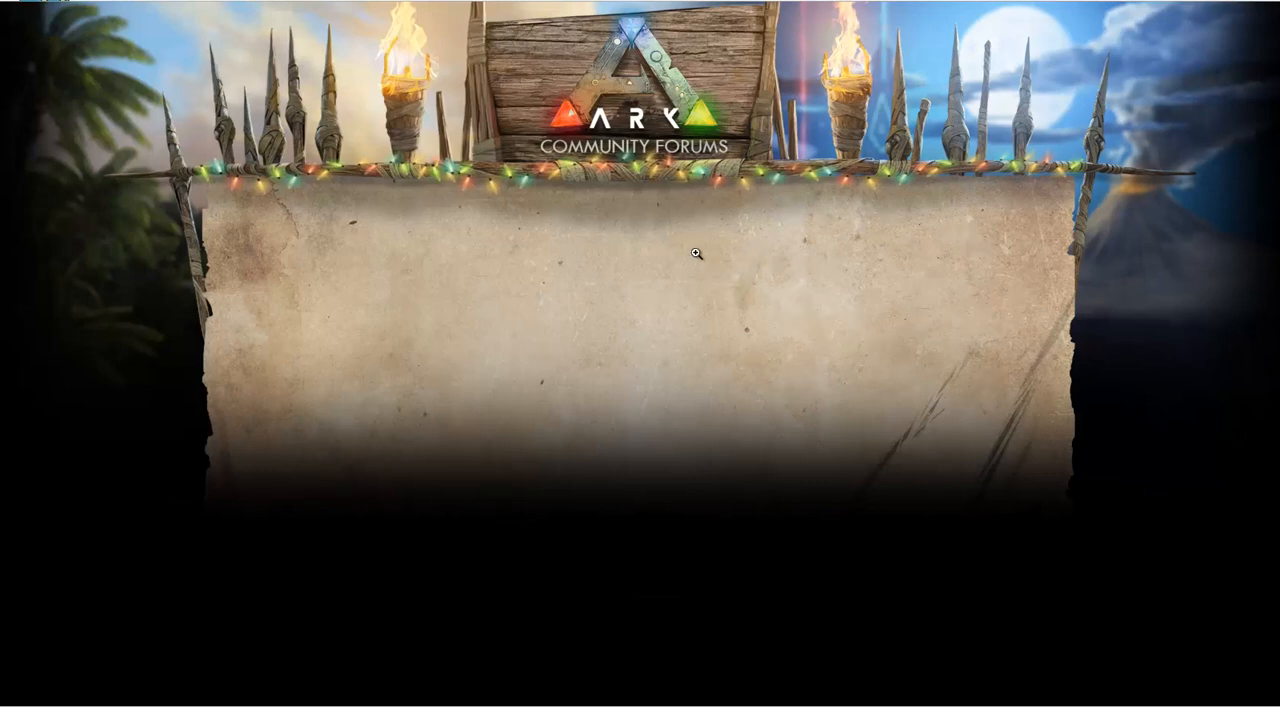
mouse_move(560, 156)
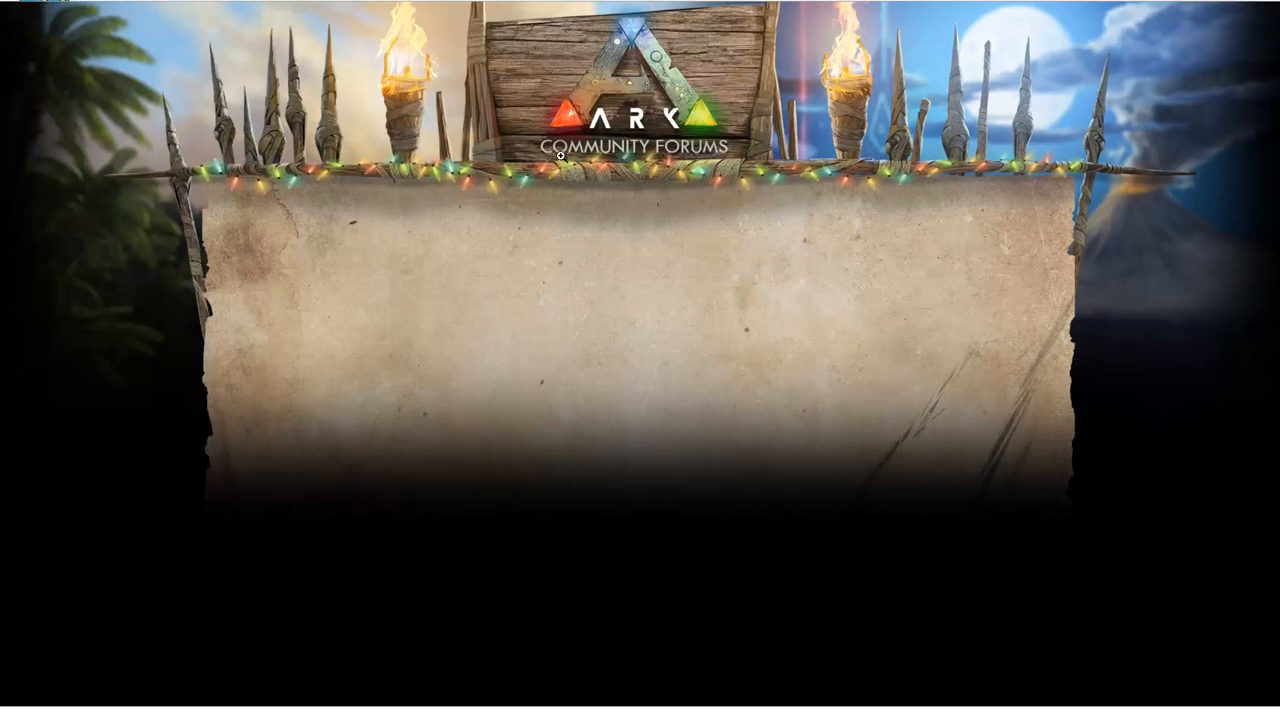